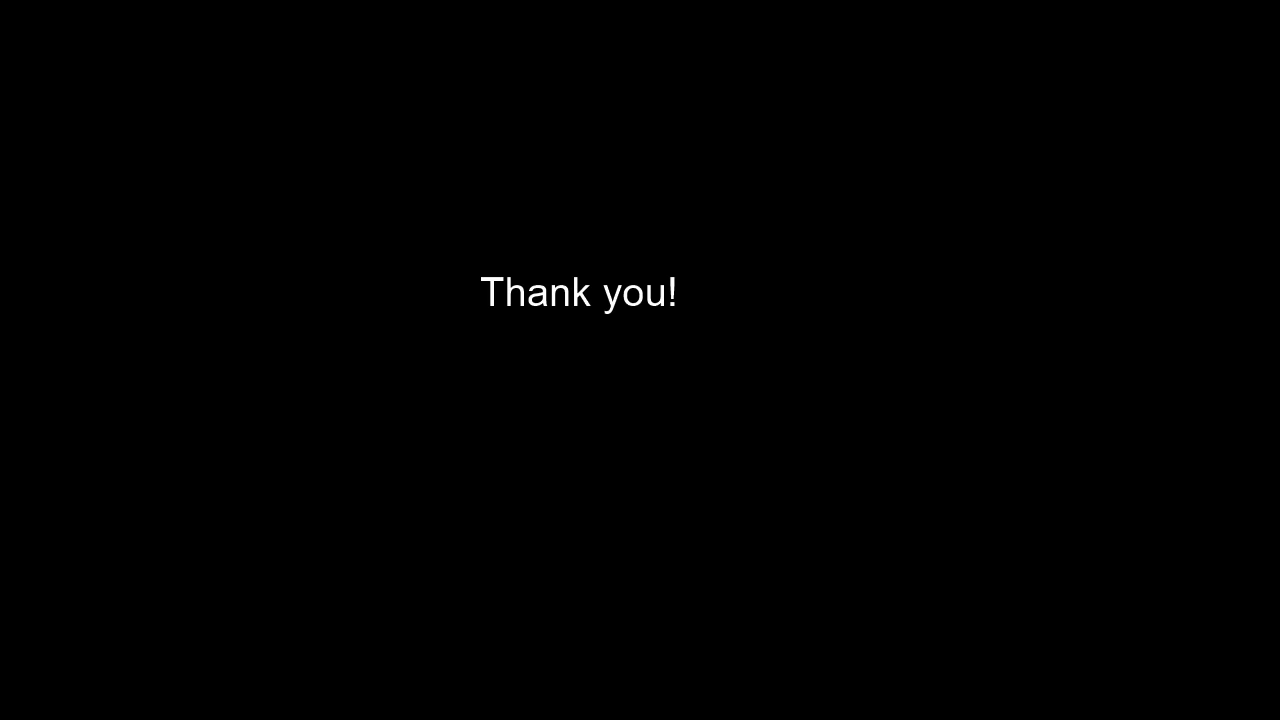
mouse_move(549, 657)
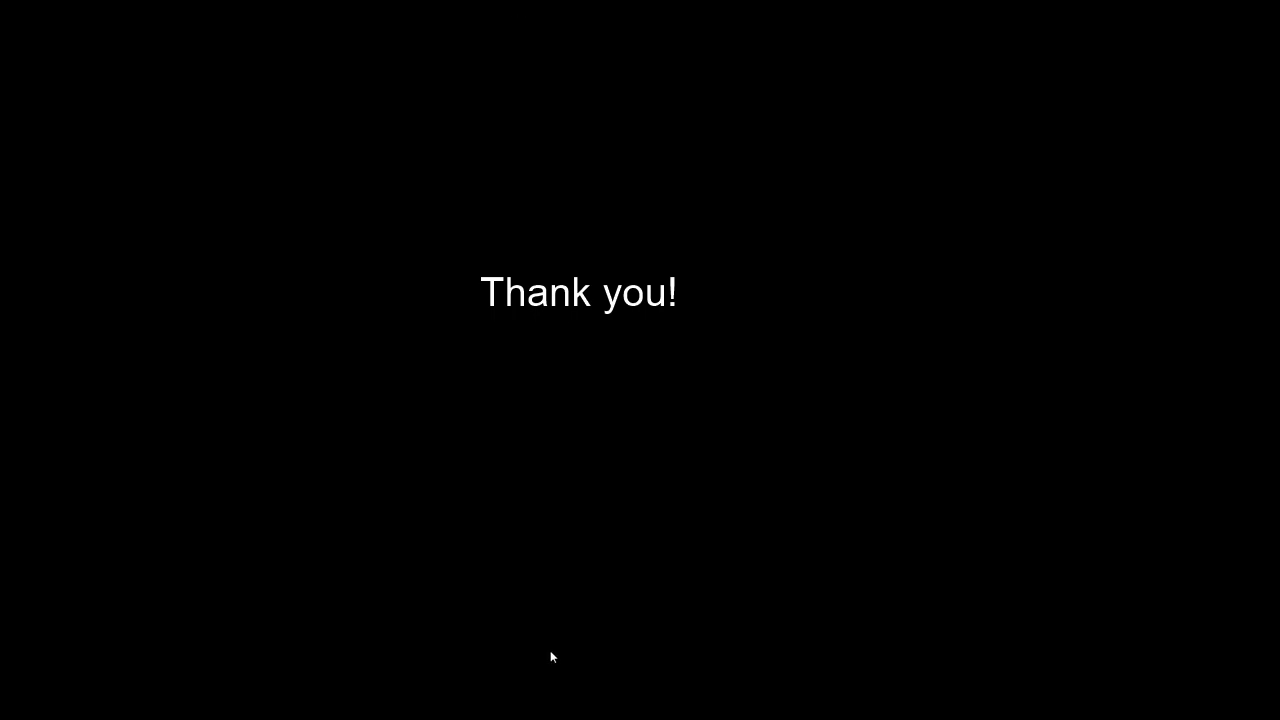
mouse_move(703, 323)
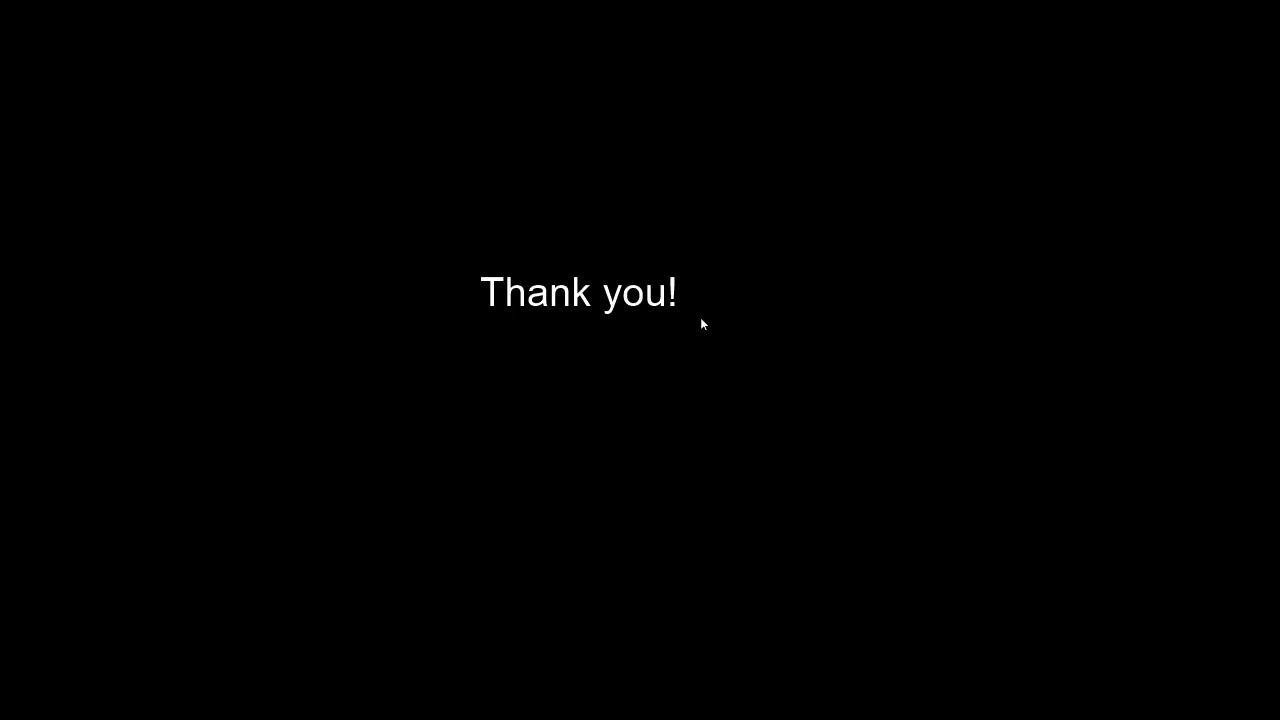
mouse_move(703, 319)
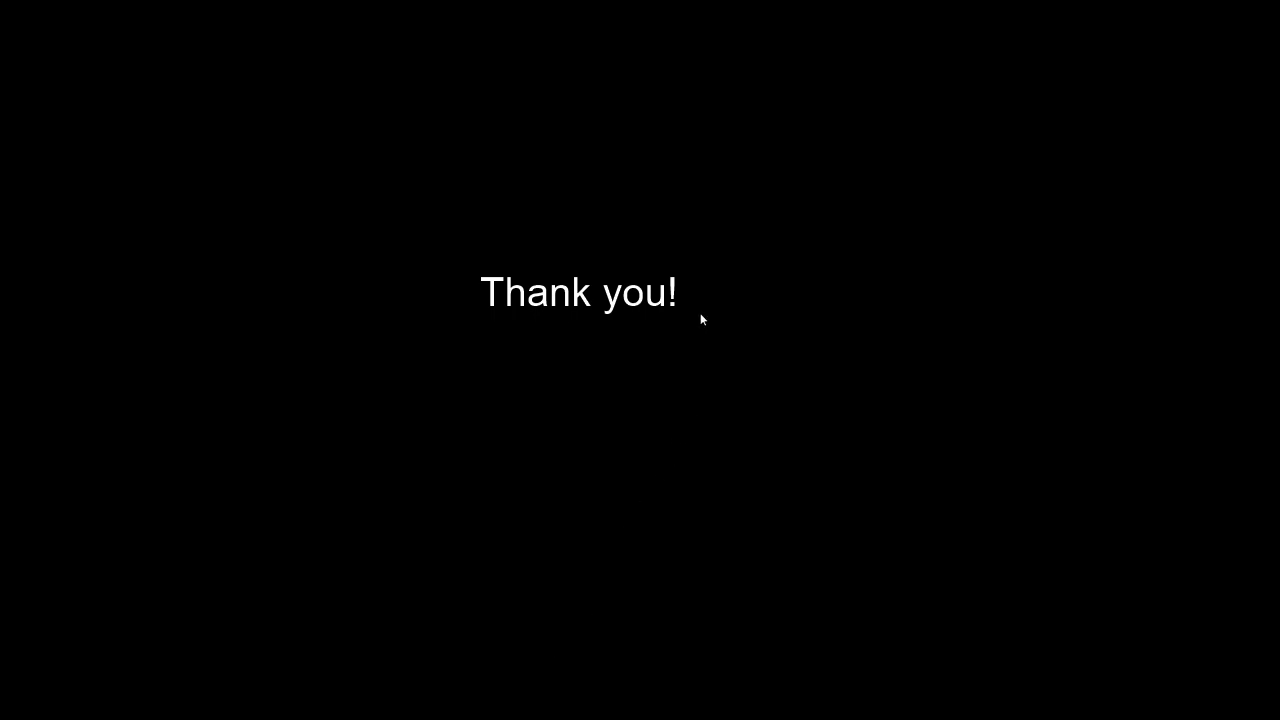
mouse_move(698, 335)
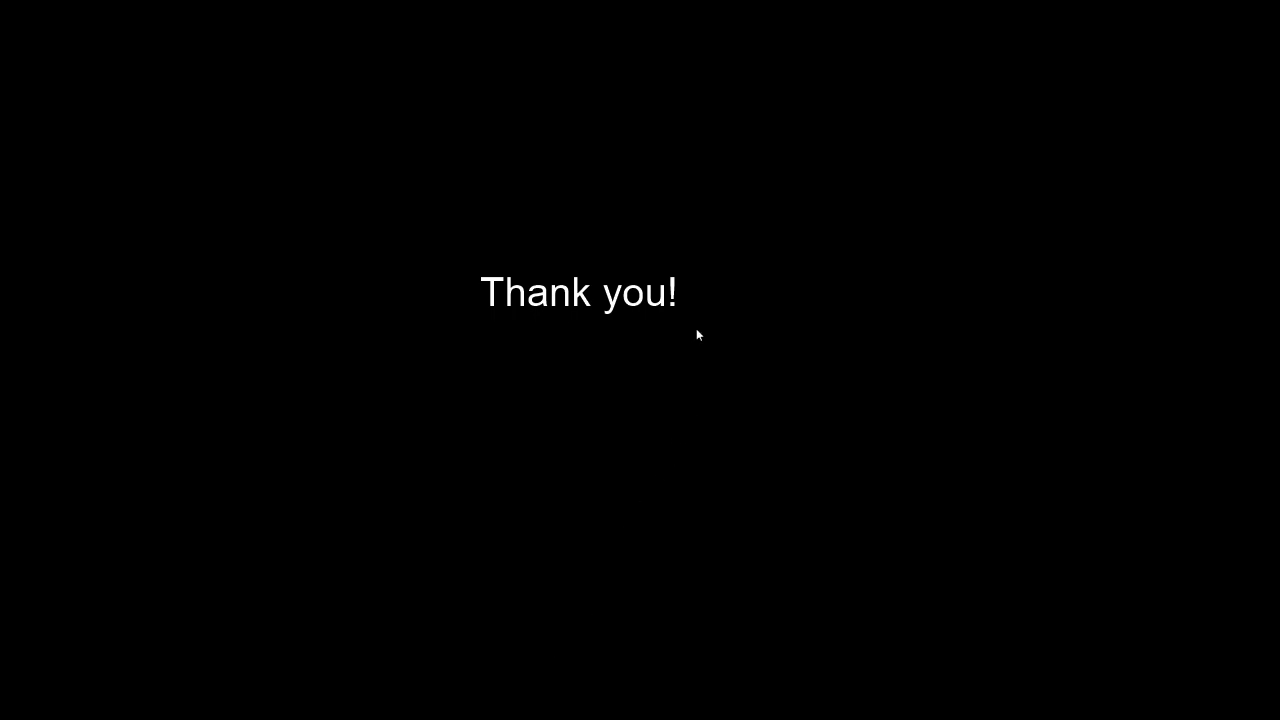
mouse_move(703, 342)
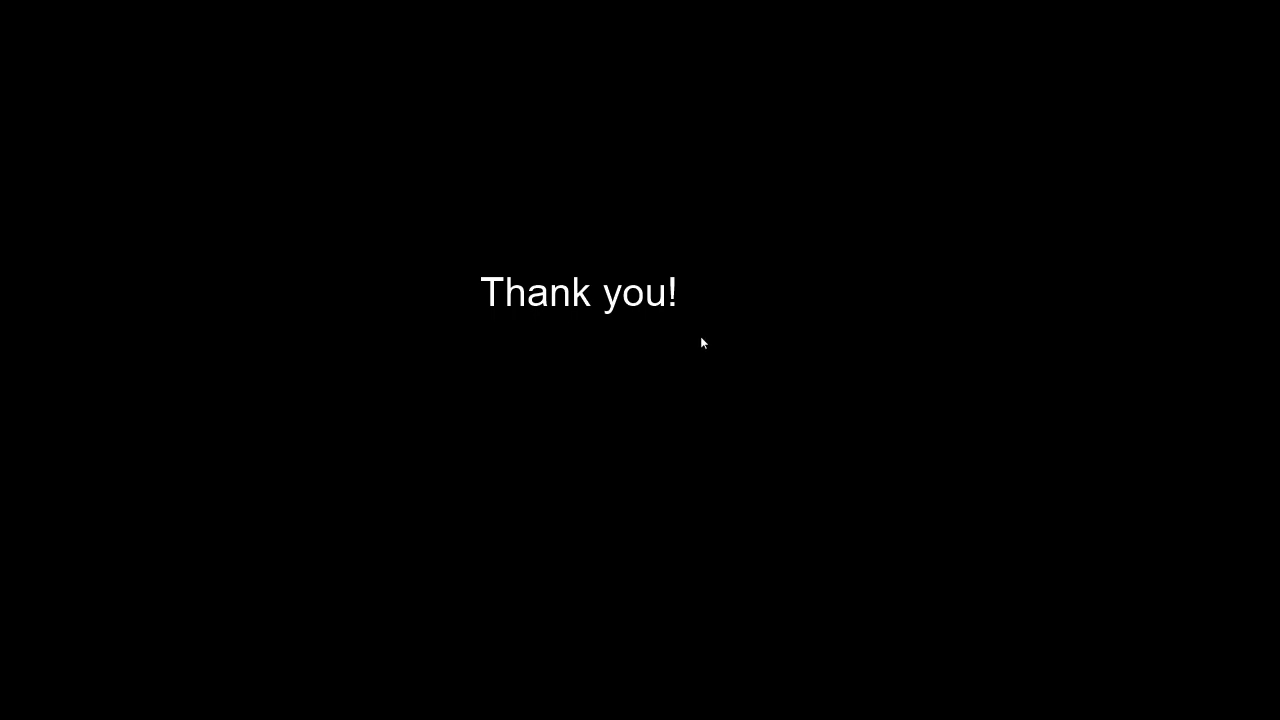
mouse_move(709, 322)
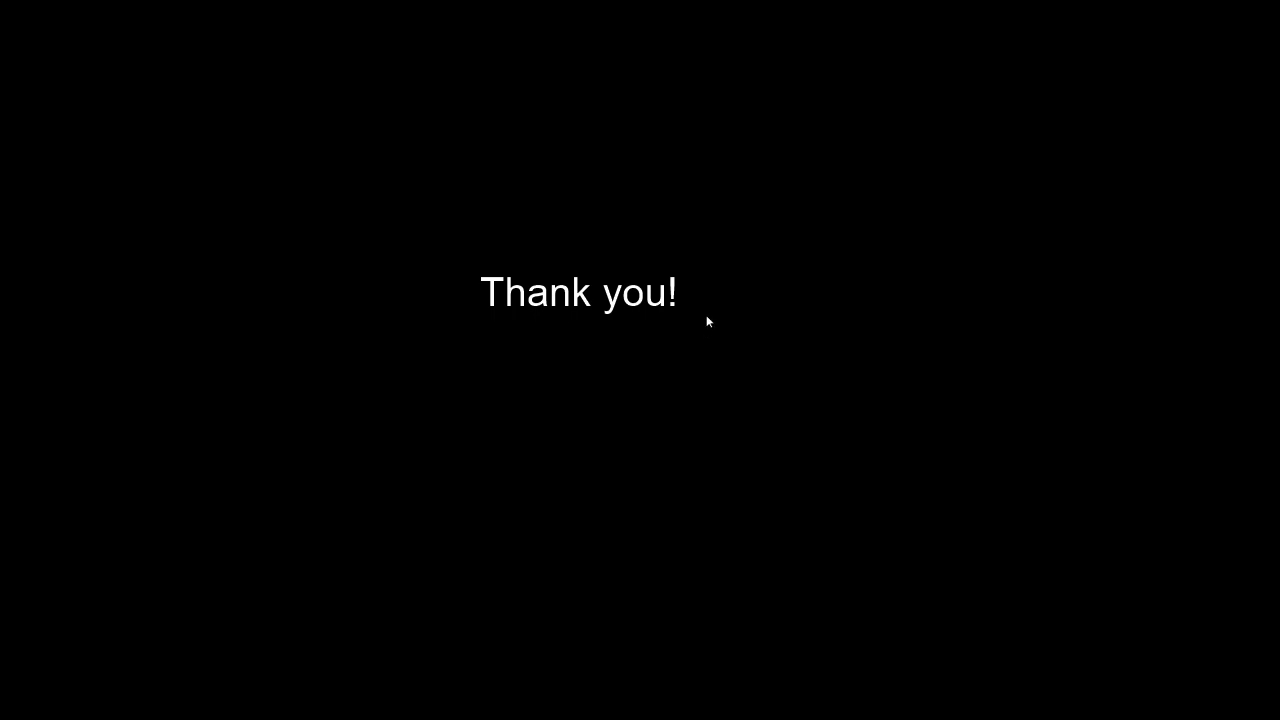